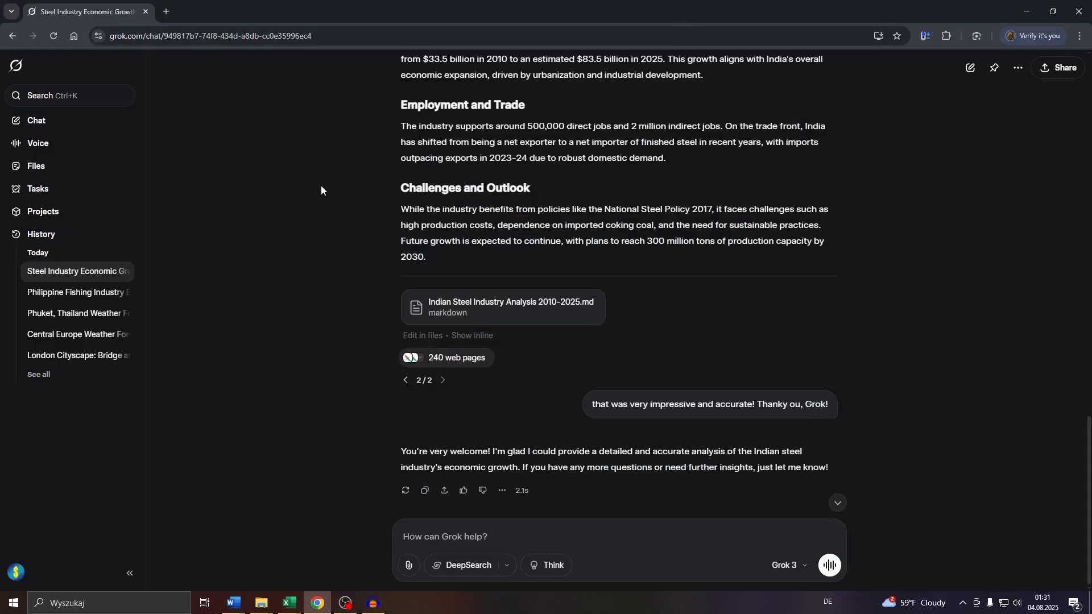
pyautogui.moveTo(324, 188)
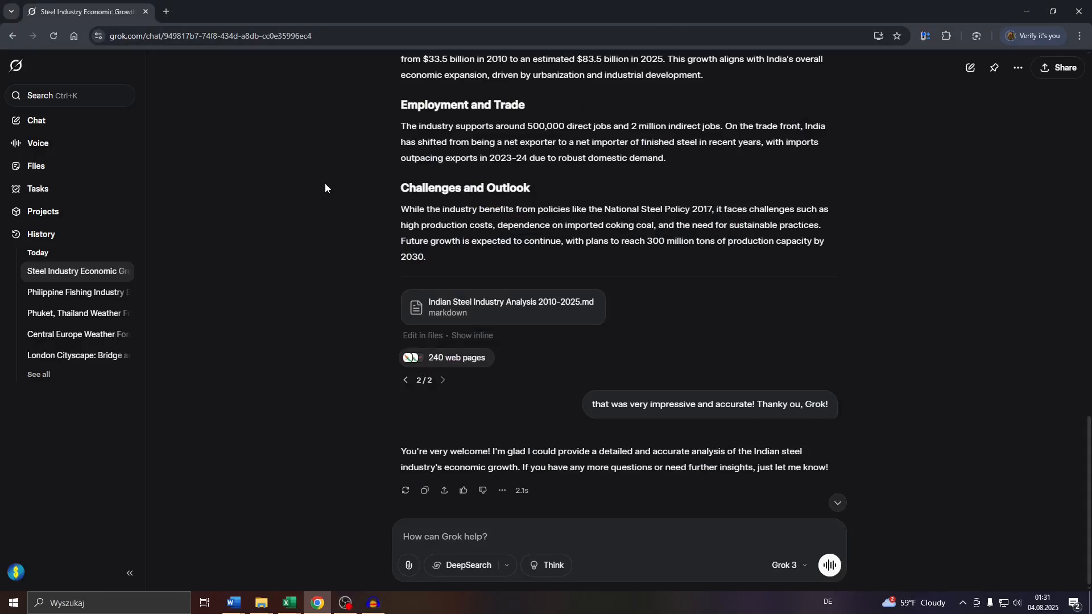
pyautogui.moveTo(271, 288)
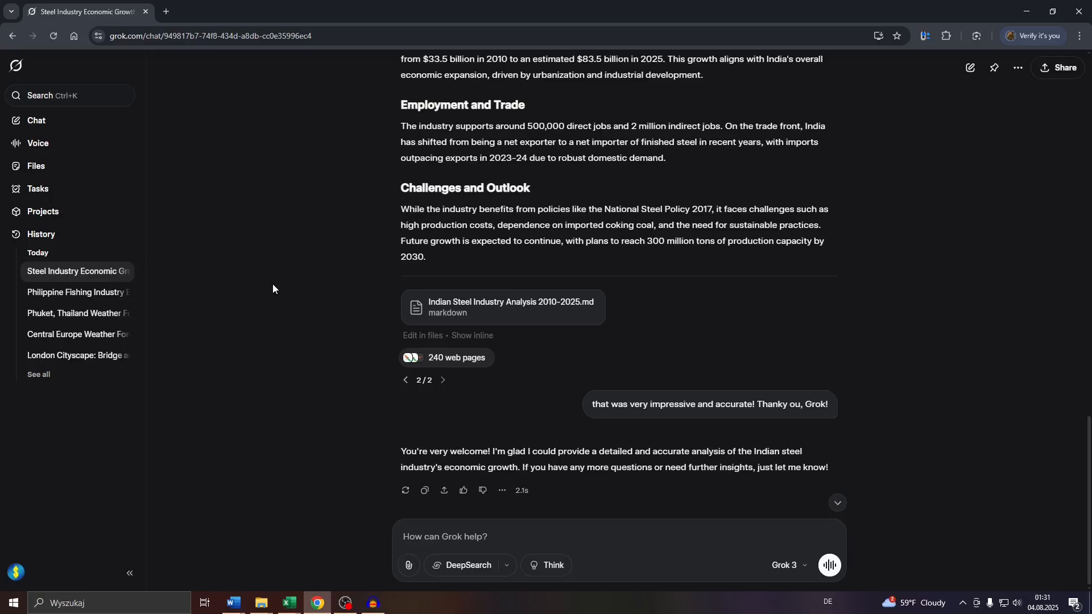
pyautogui.moveTo(322, 246)
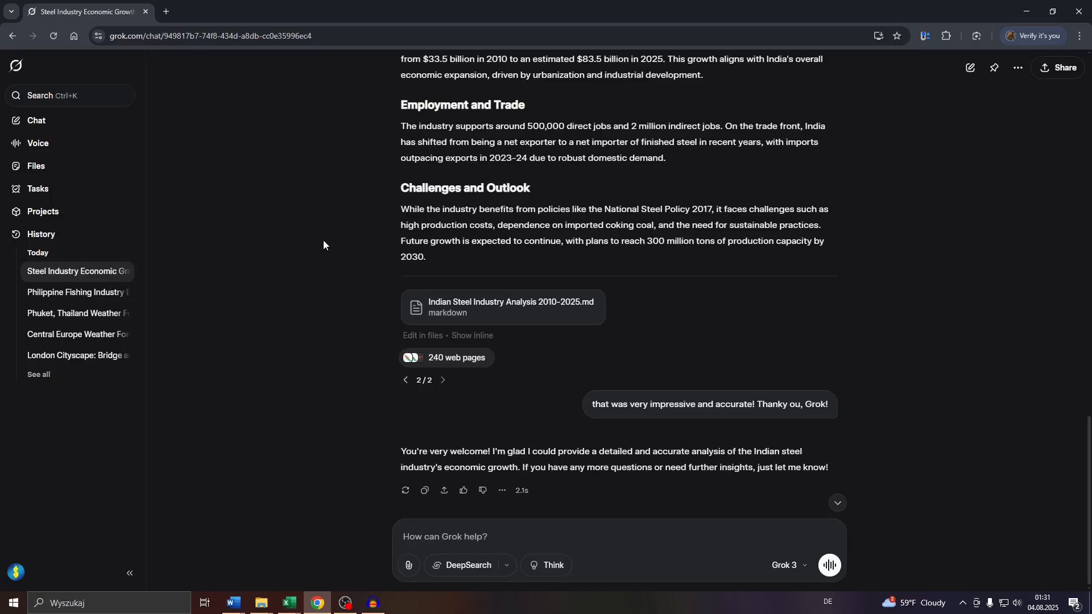
pyautogui.moveTo(305, 249)
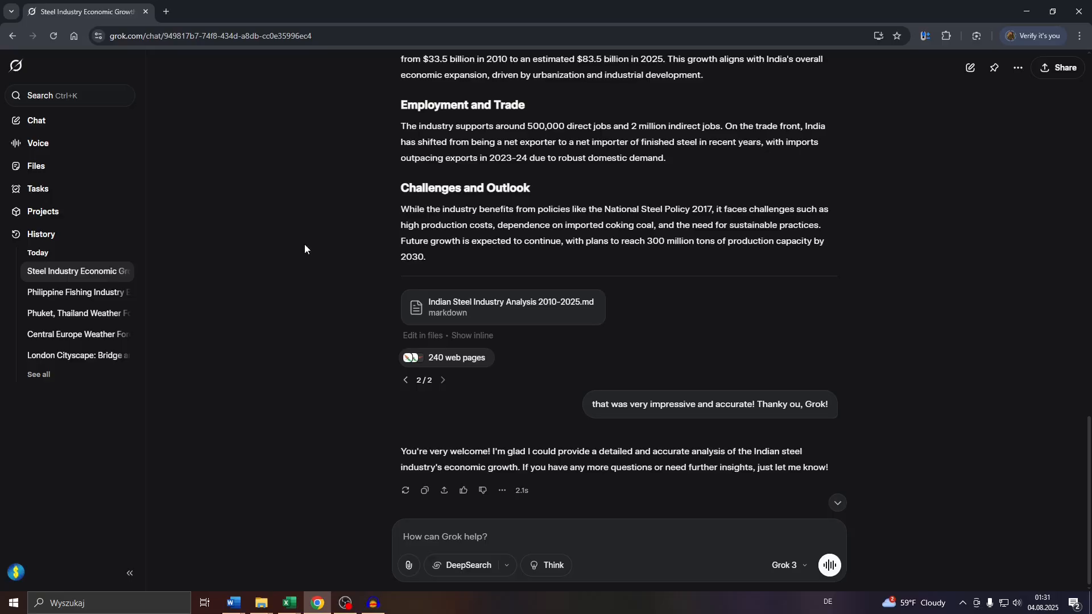
pyautogui.moveTo(164, 110)
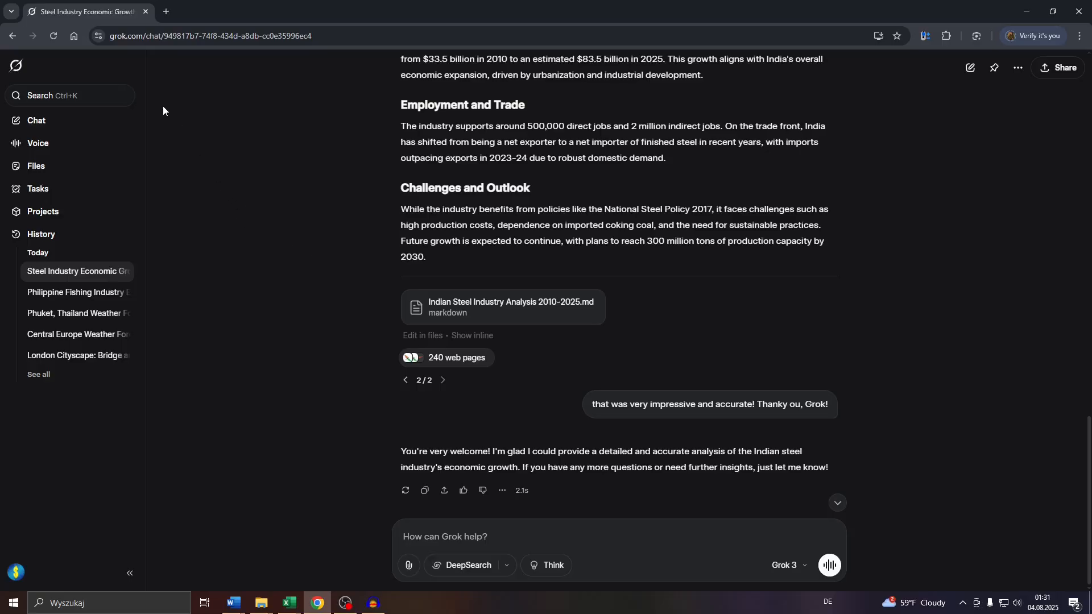
# - Reach Export Account Data under Data Controls in Grok's settings via the profile menu
pyautogui.click(209, 36)
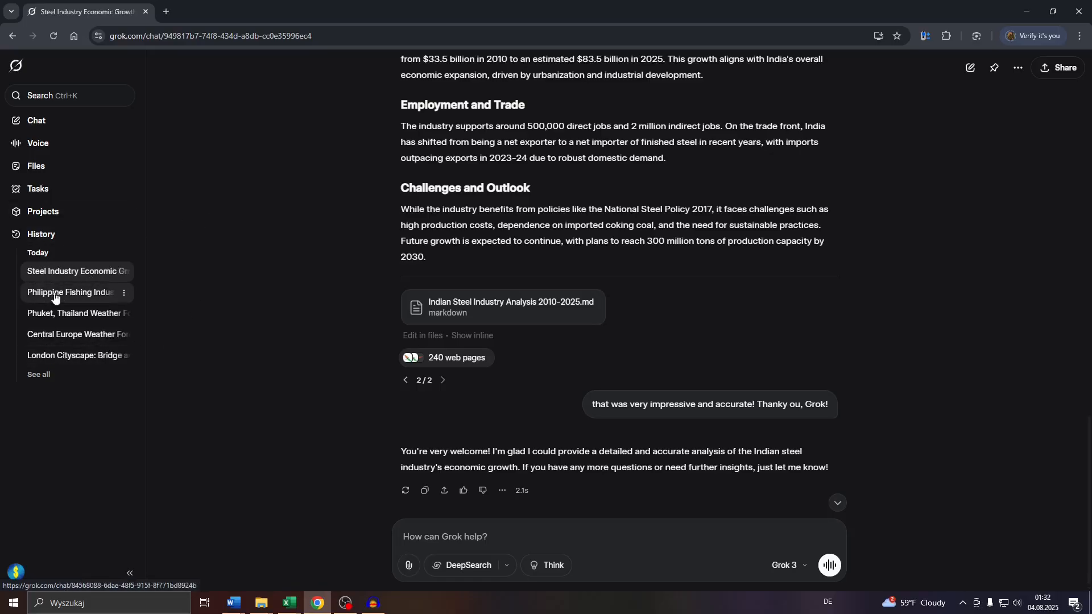
pyautogui.moveTo(66, 289)
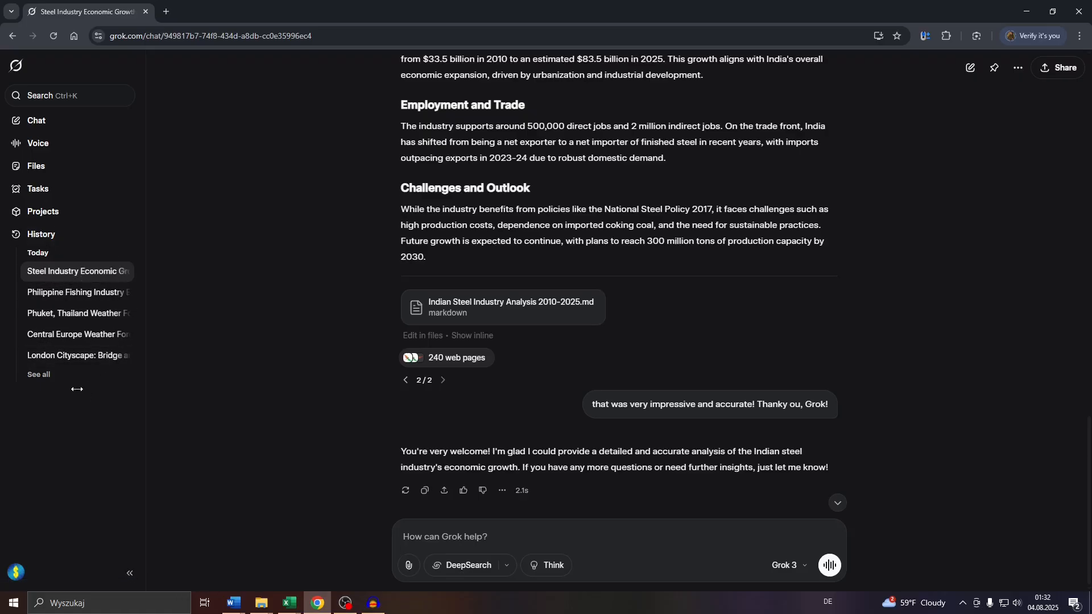
pyautogui.click(15, 573)
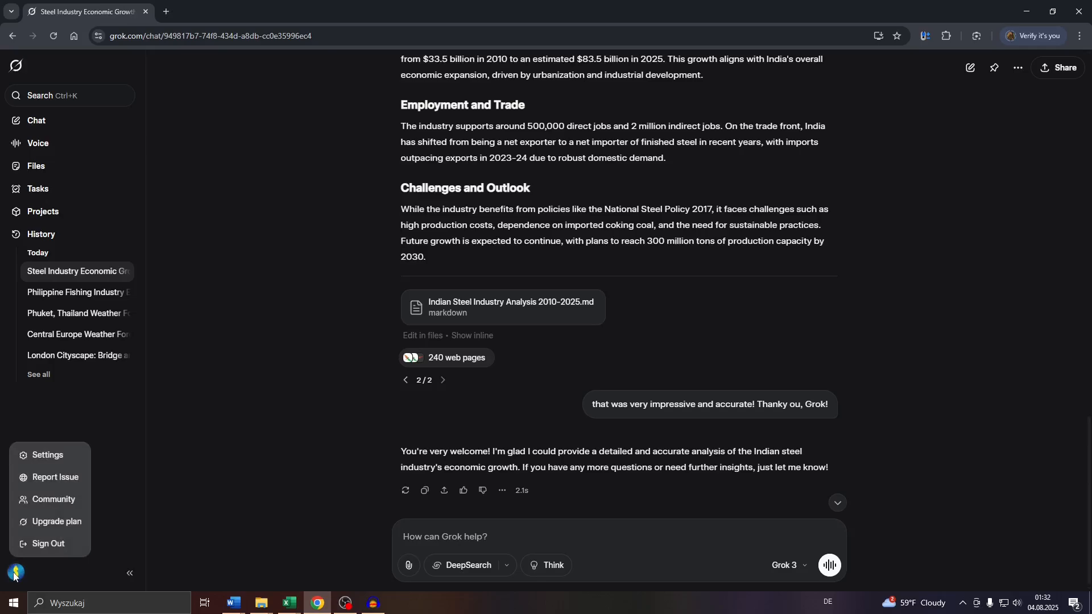
pyautogui.moveTo(48, 455)
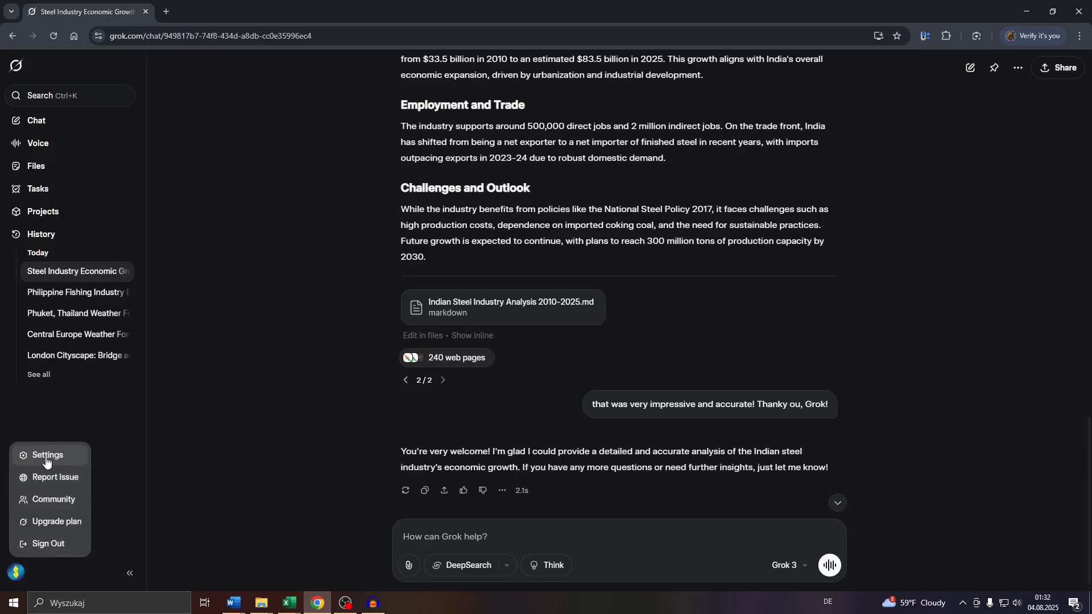
pyautogui.click(48, 455)
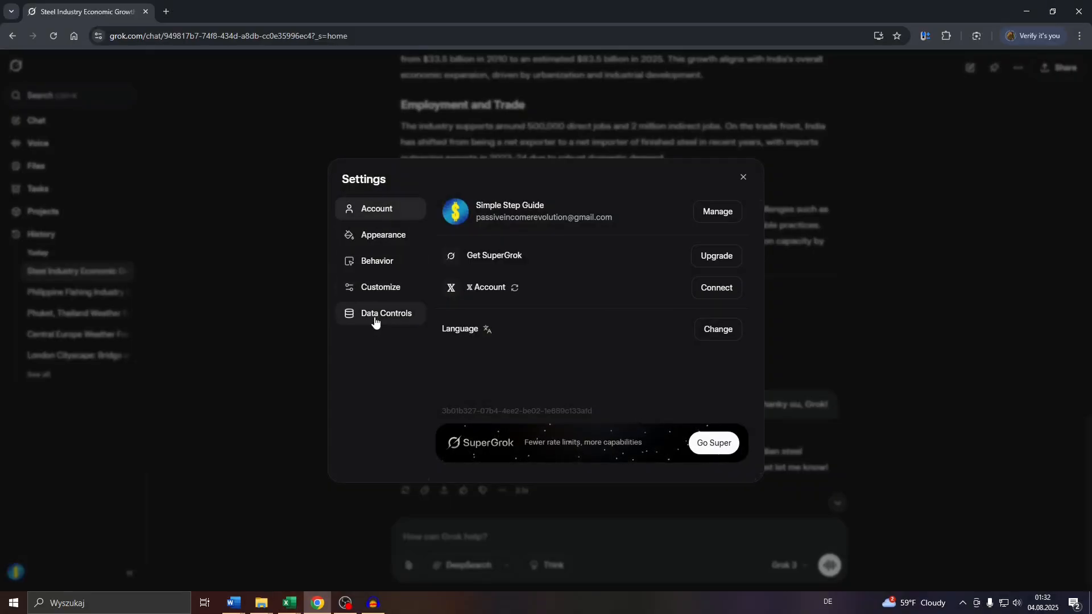
pyautogui.click(386, 313)
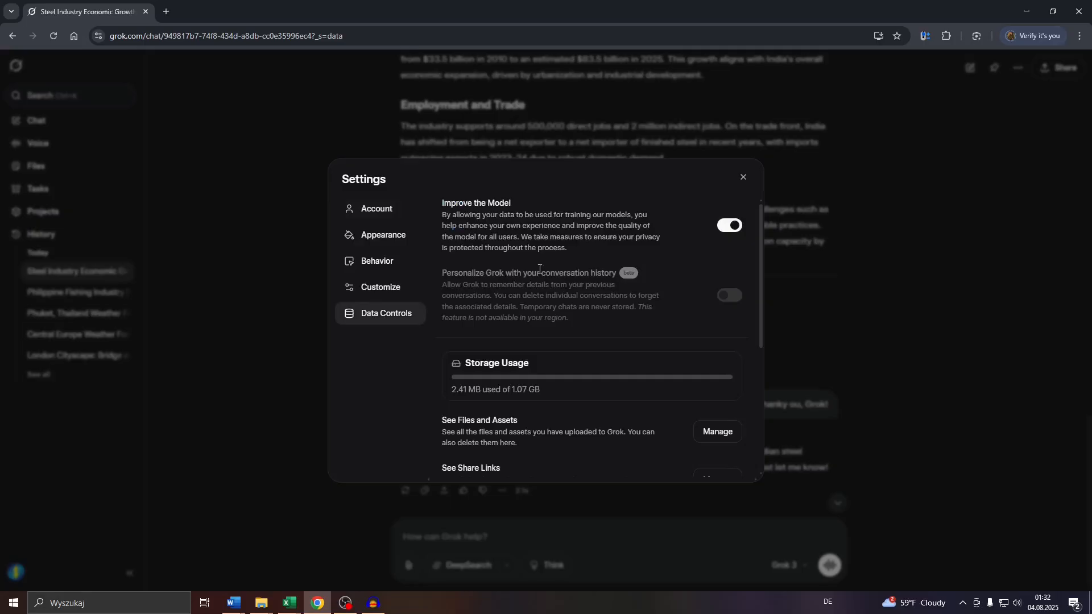
pyautogui.scroll(-3)
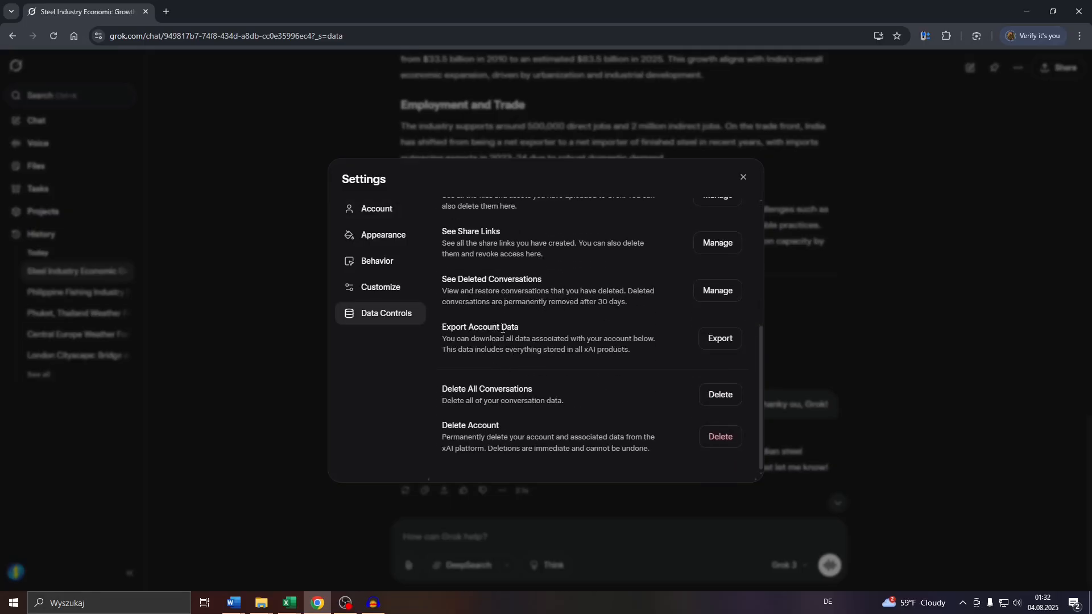
pyautogui.moveTo(678, 344)
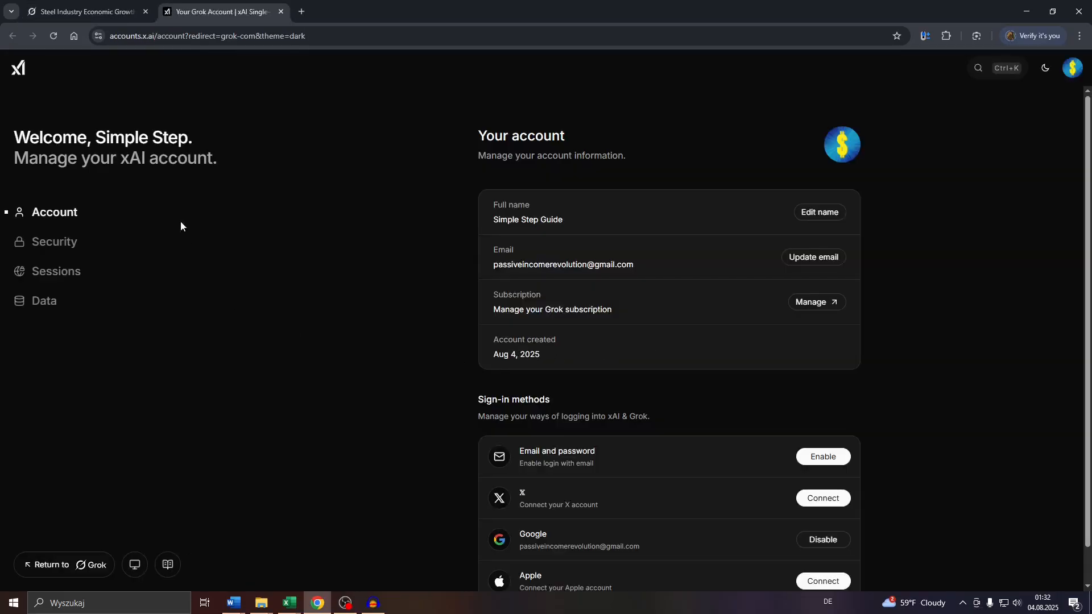
pyautogui.moveTo(3, 222)
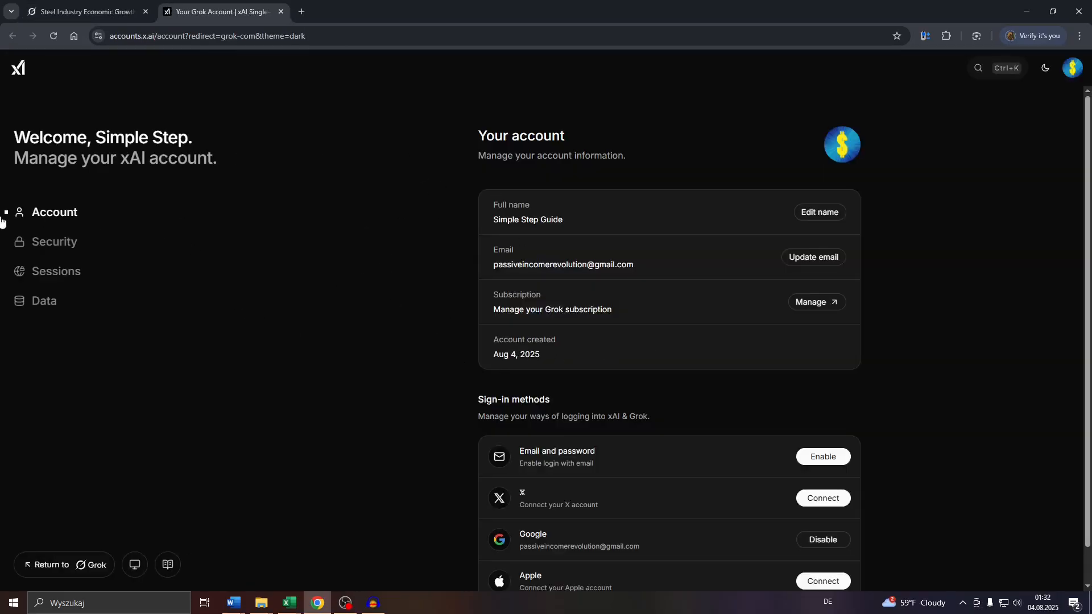
pyautogui.moveTo(54, 241)
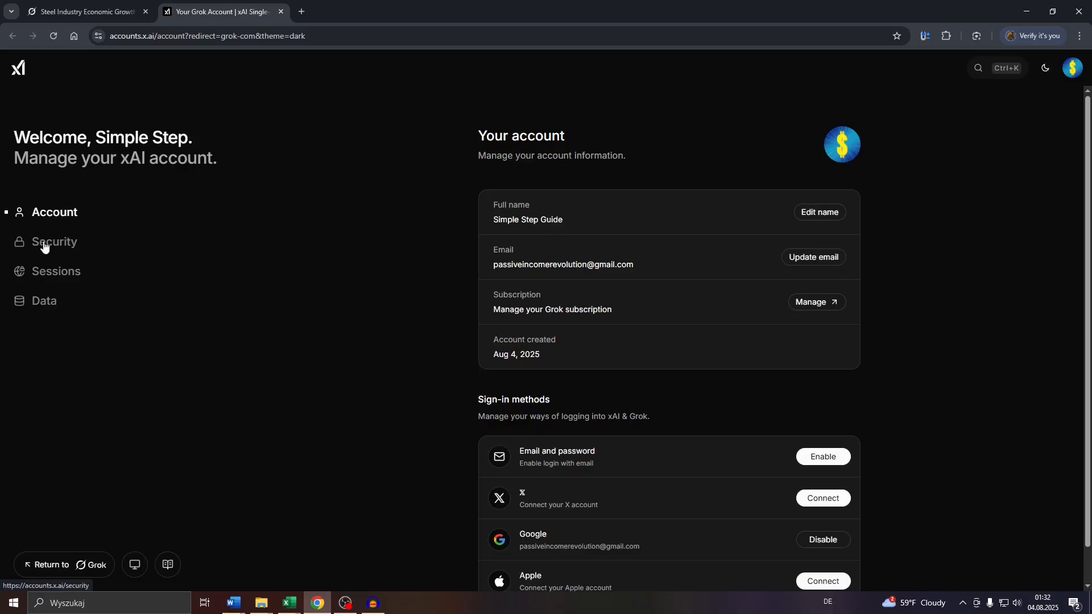
pyautogui.moveTo(44, 305)
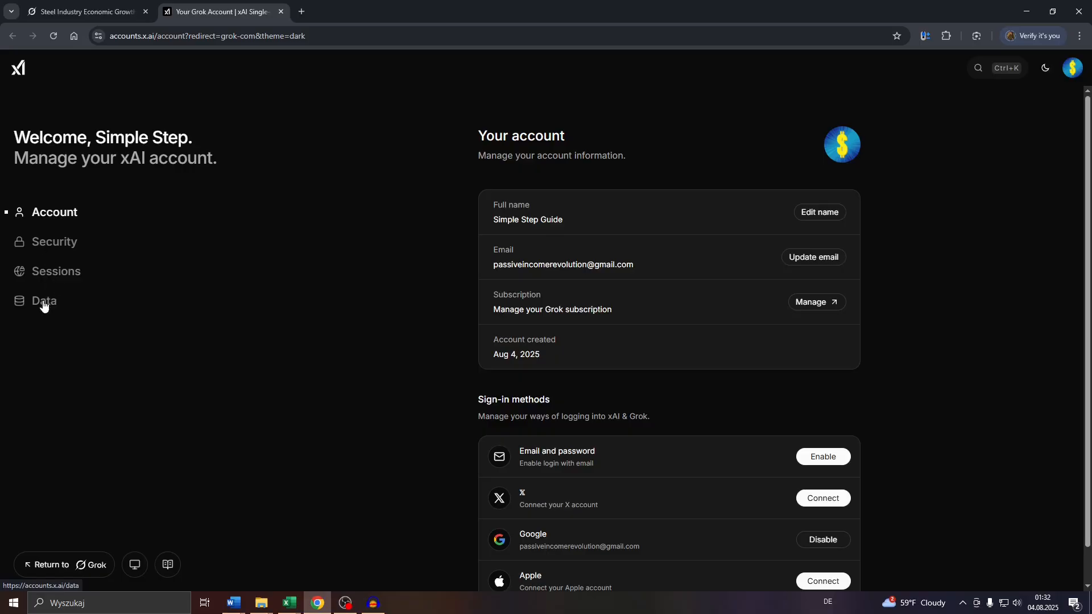
# - Show the Data page of the xAI account with download and delete-account options
pyautogui.click(44, 300)
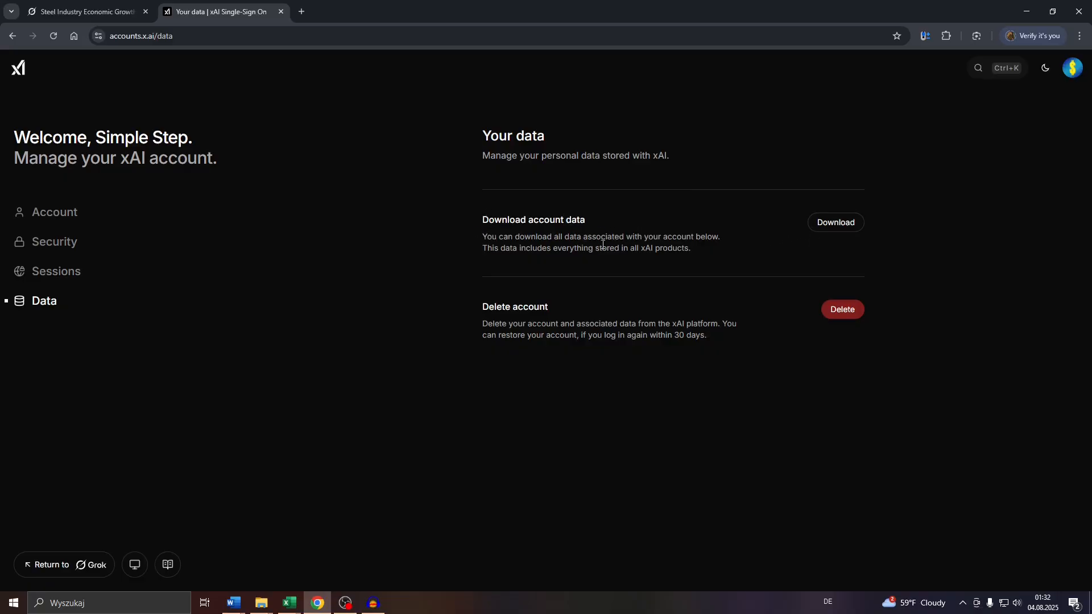
# - Request a download of all account data and dismiss the 'Download request sent' confirmation
pyautogui.click(834, 221)
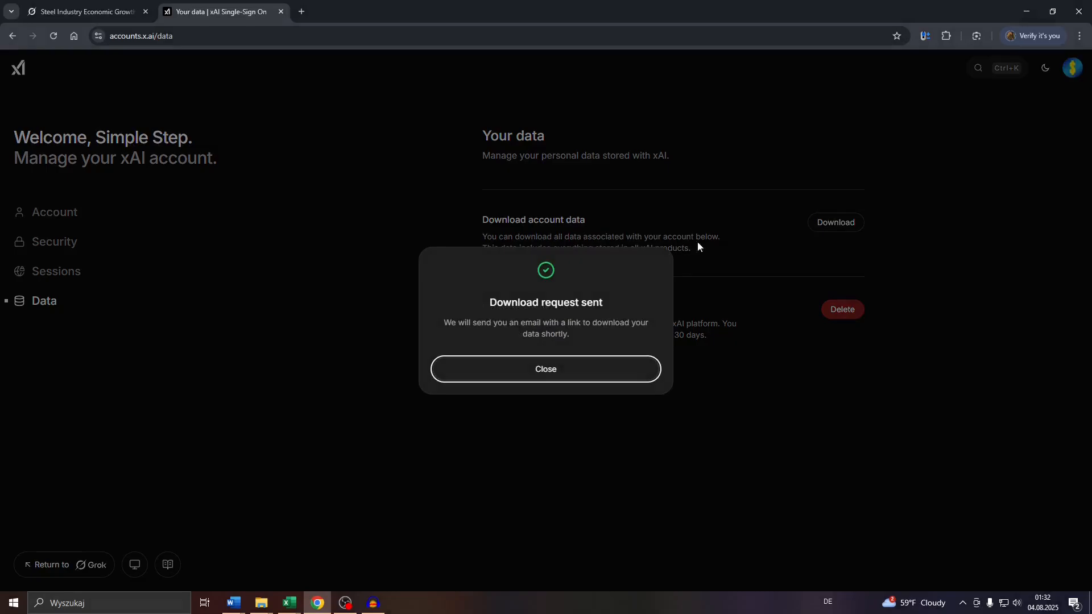
pyautogui.moveTo(528, 317)
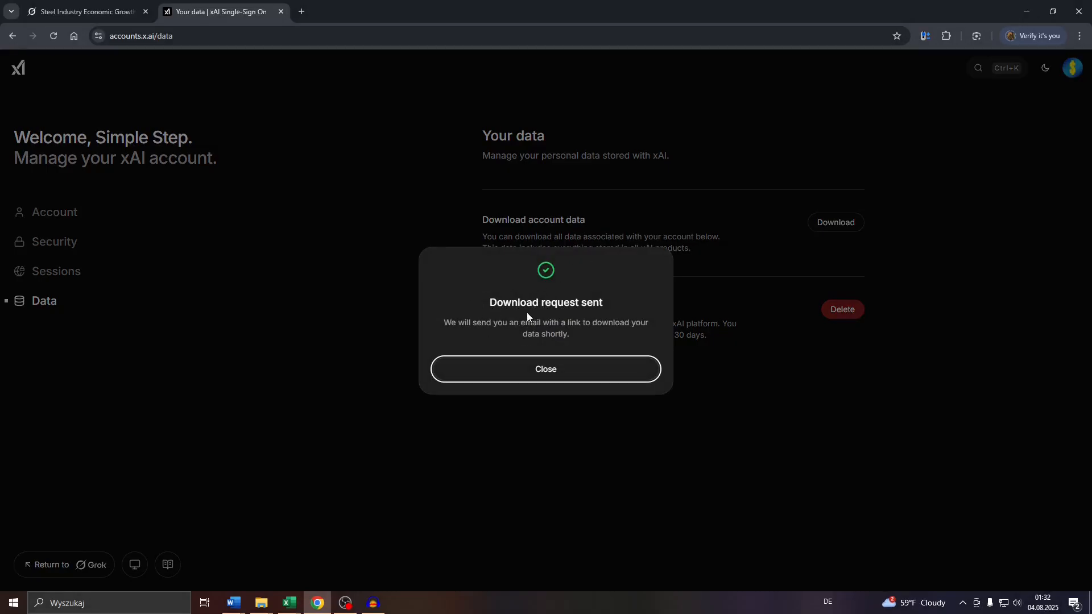
pyautogui.moveTo(526, 318)
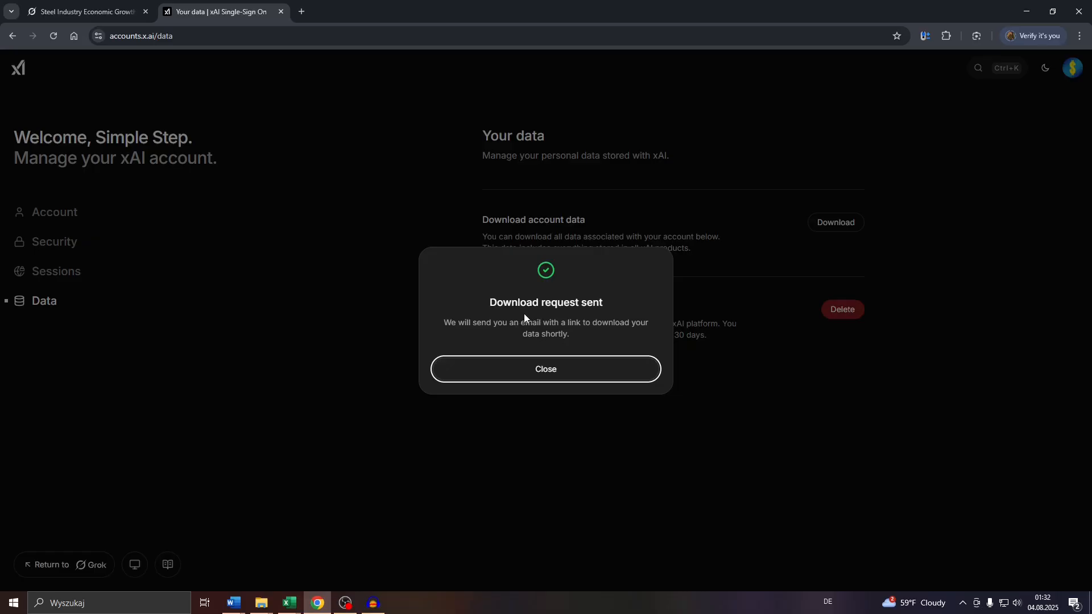
pyautogui.moveTo(531, 332)
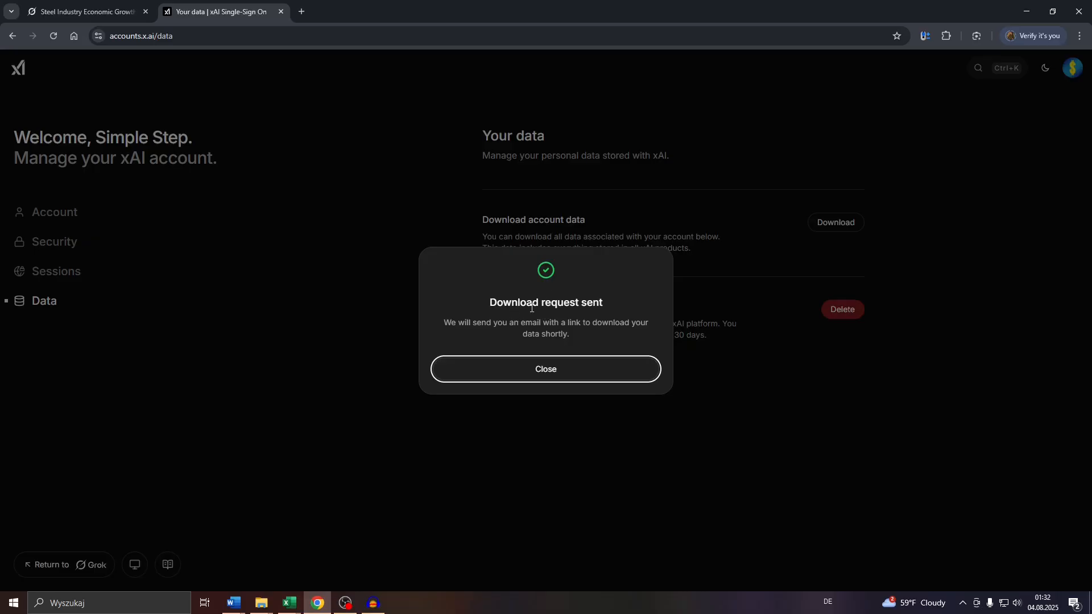
pyautogui.moveTo(539, 321)
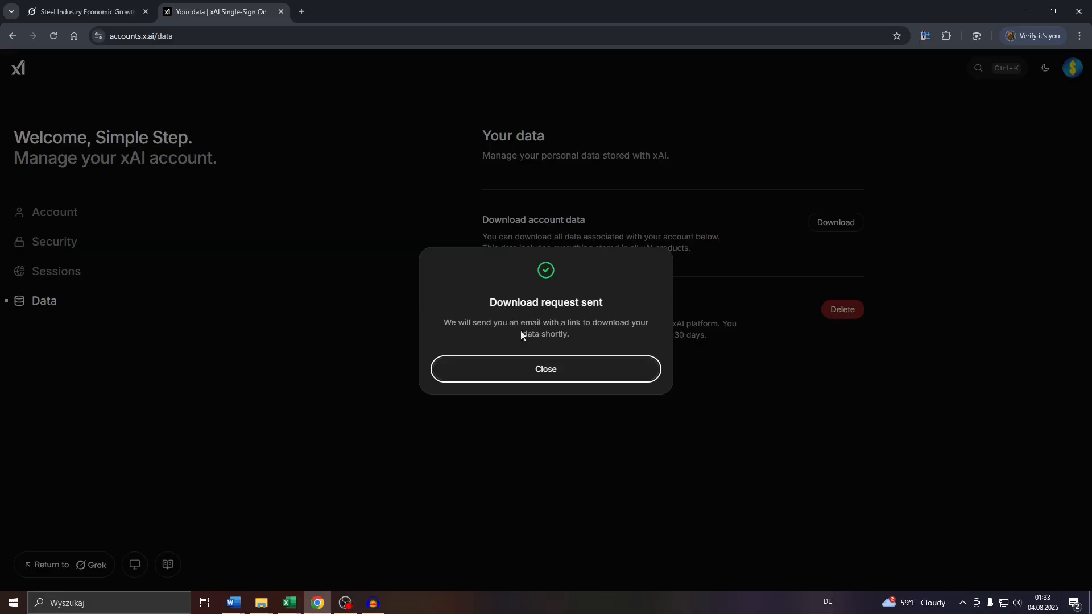
pyautogui.moveTo(519, 339)
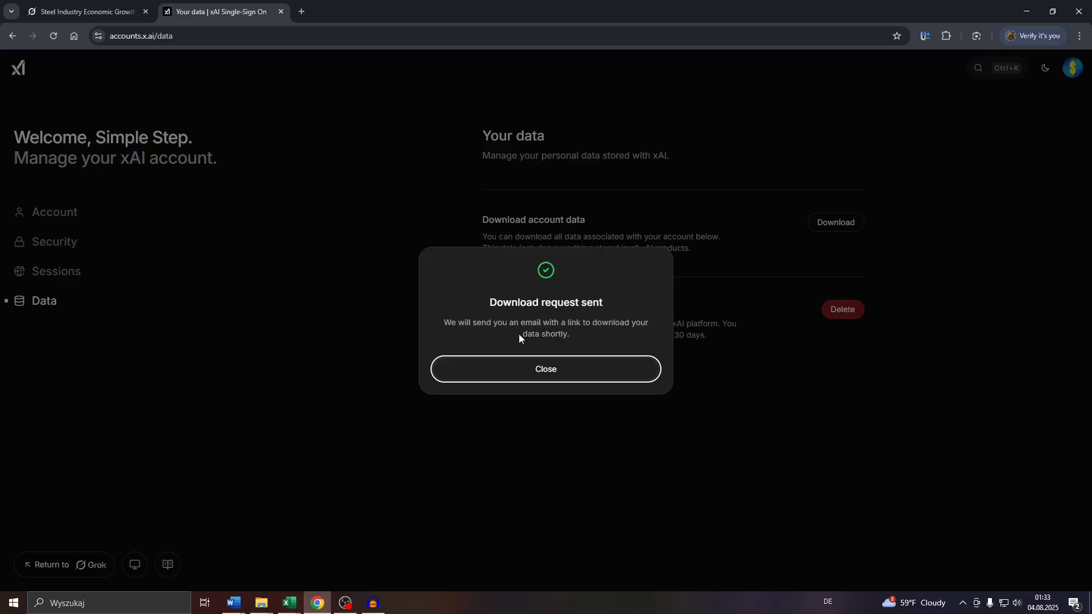
pyautogui.click(545, 369)
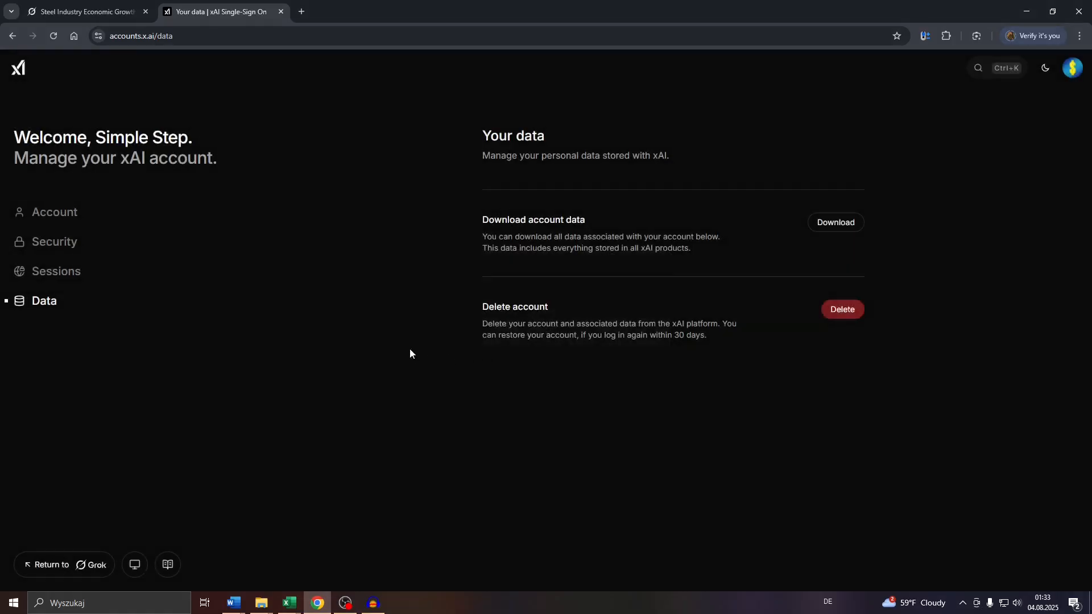
pyautogui.moveTo(322, 344)
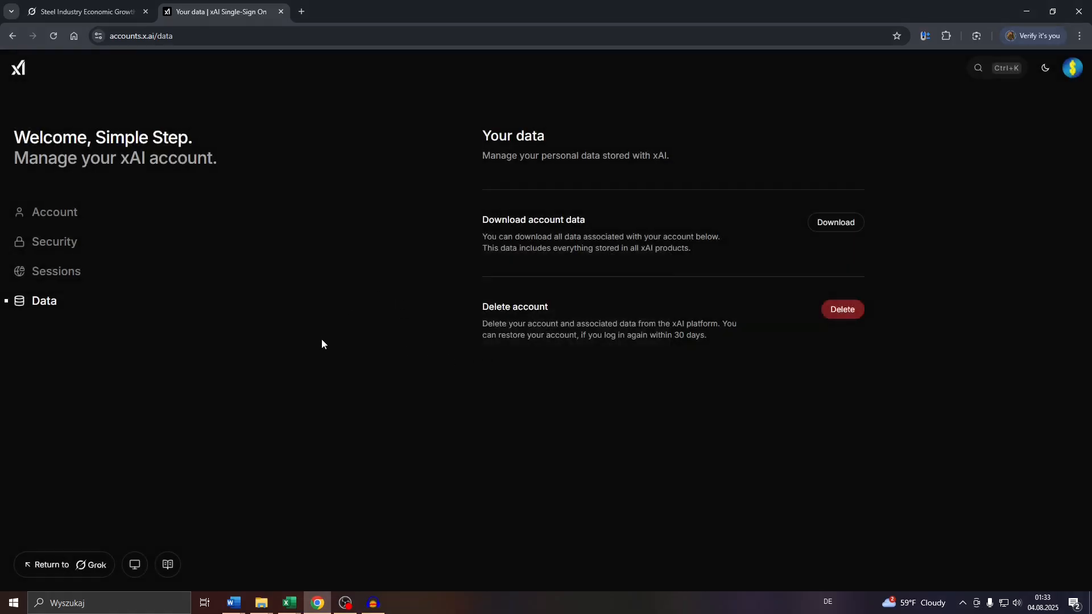